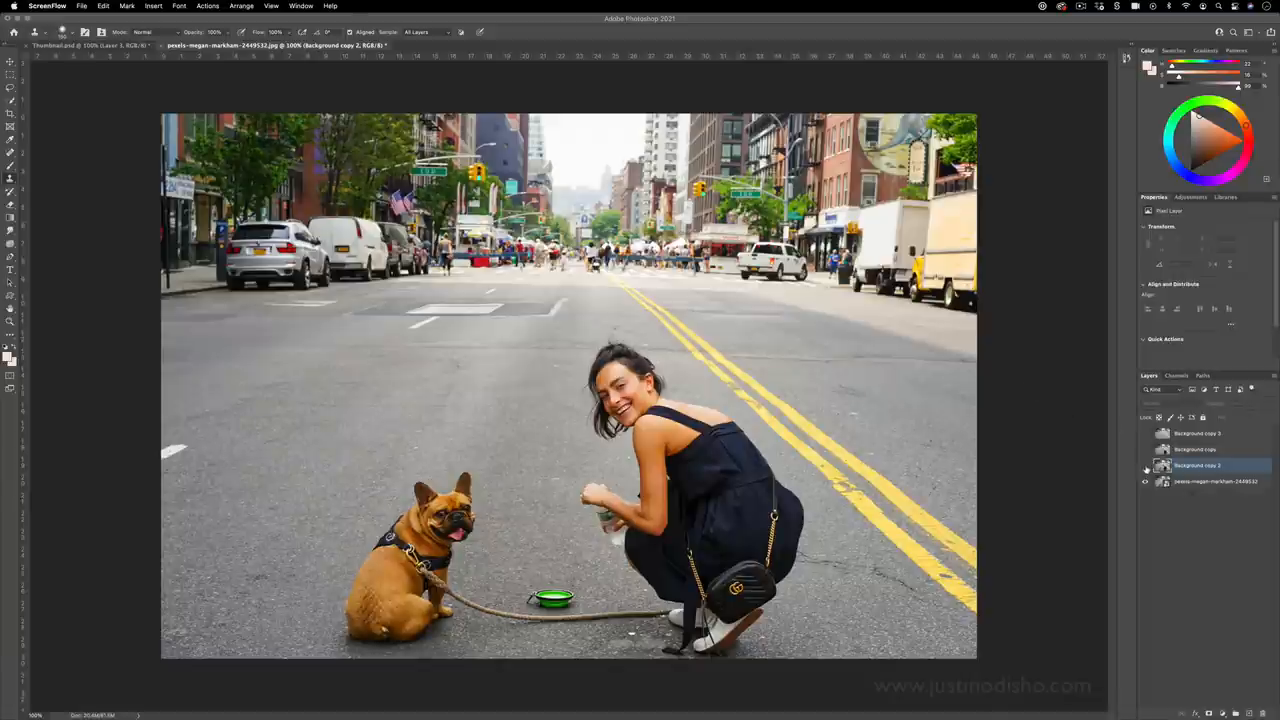
# Step: Switch to the woman-and-dog photo and lasso around the green water bowl
pyautogui.click(1146, 464)
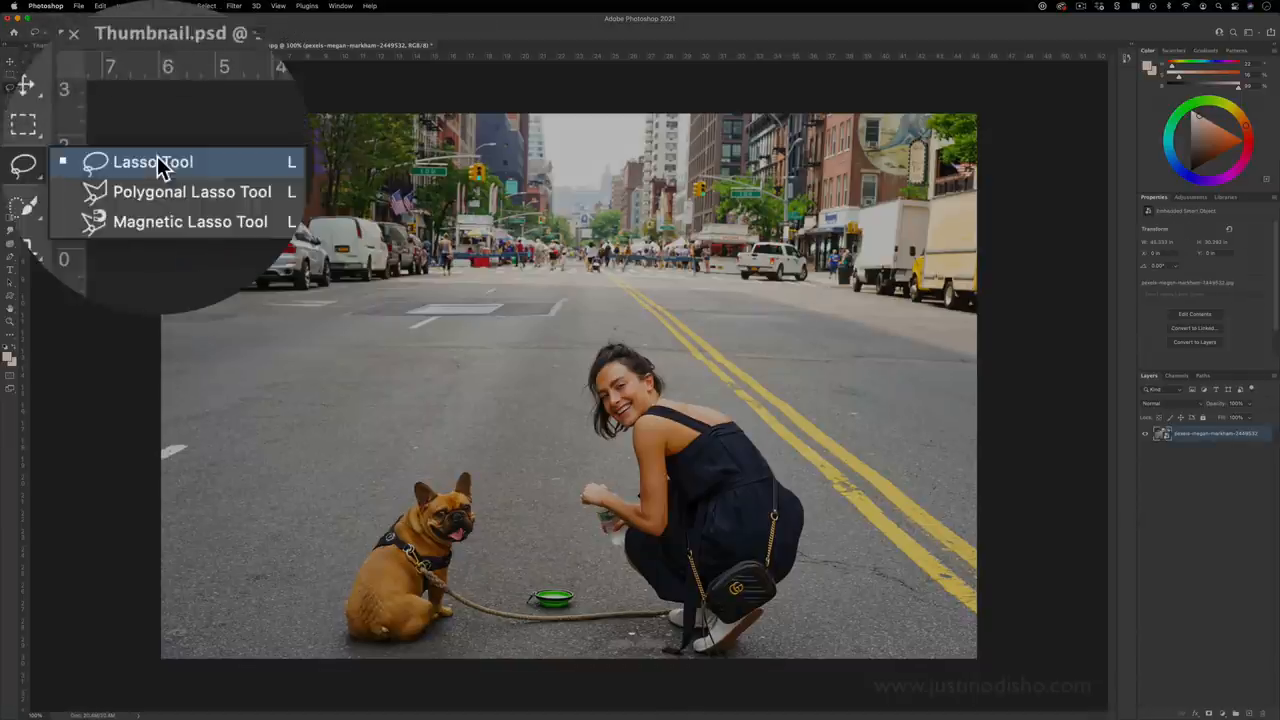
pyautogui.click(152, 160)
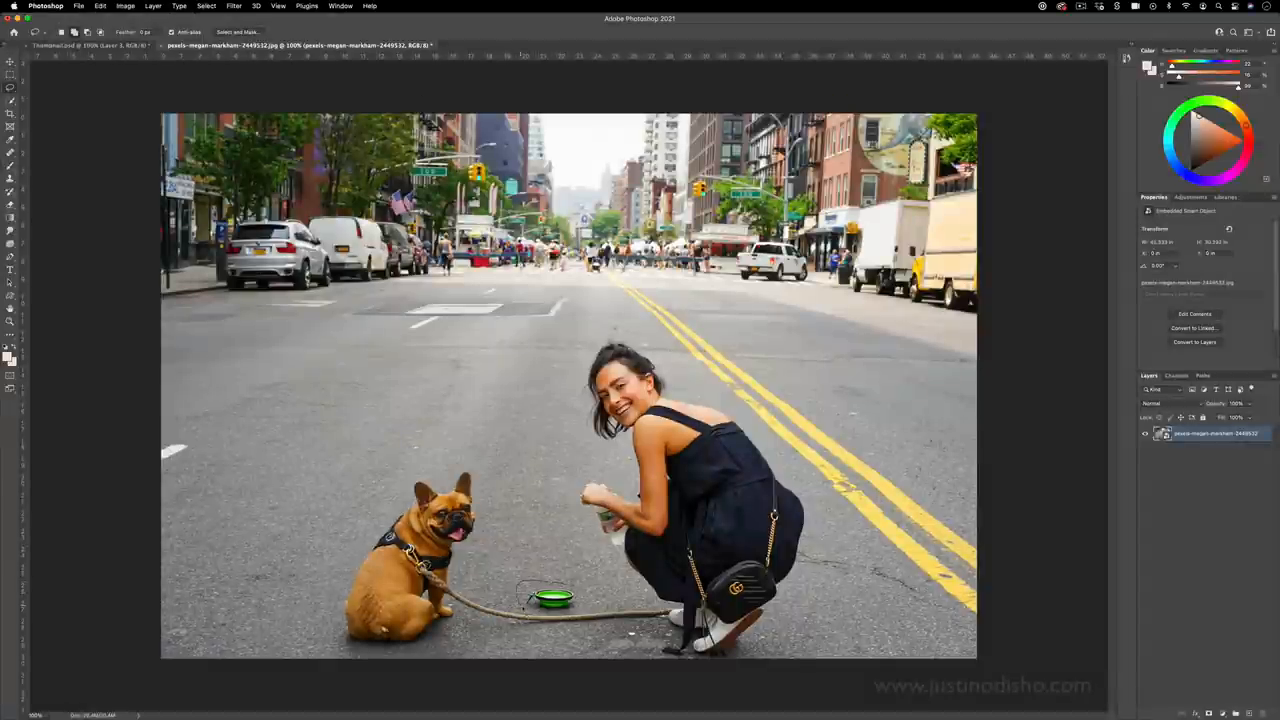
pyautogui.click(1194, 342)
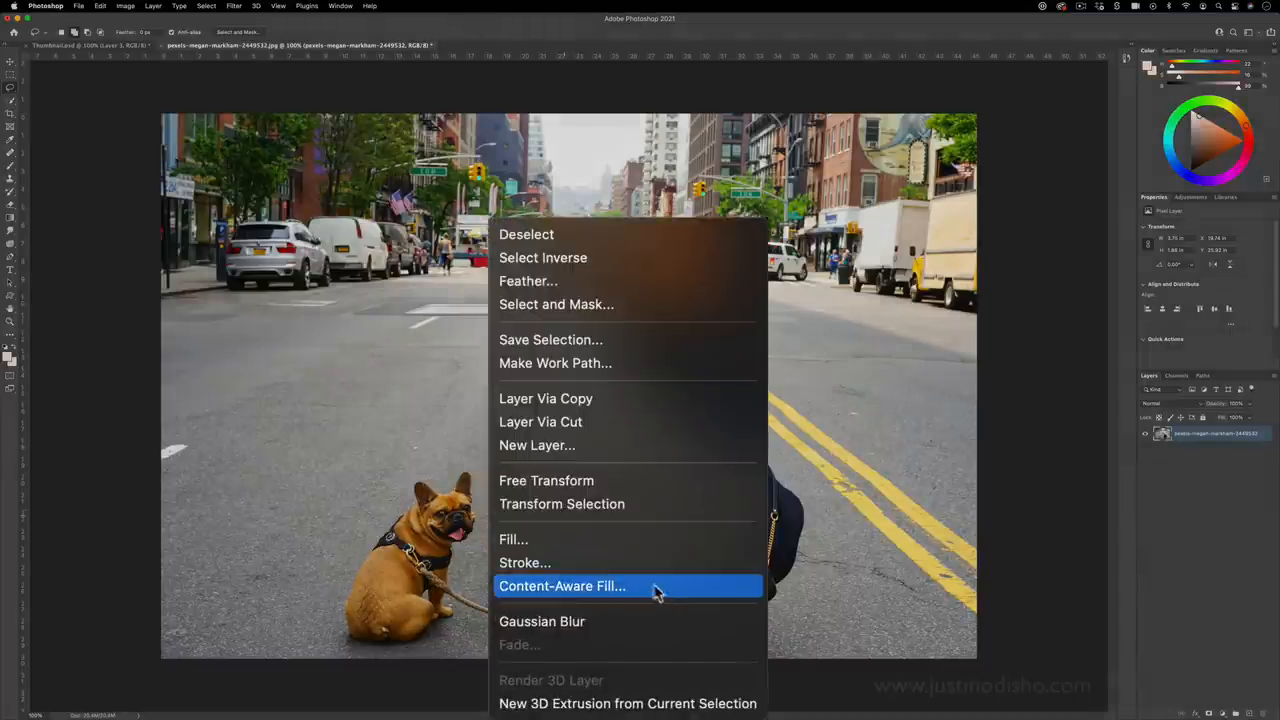
# Step: Content-Aware Fill the bowl selection with a stronger sampling overlay, output to a new layer
pyautogui.click(562, 586)
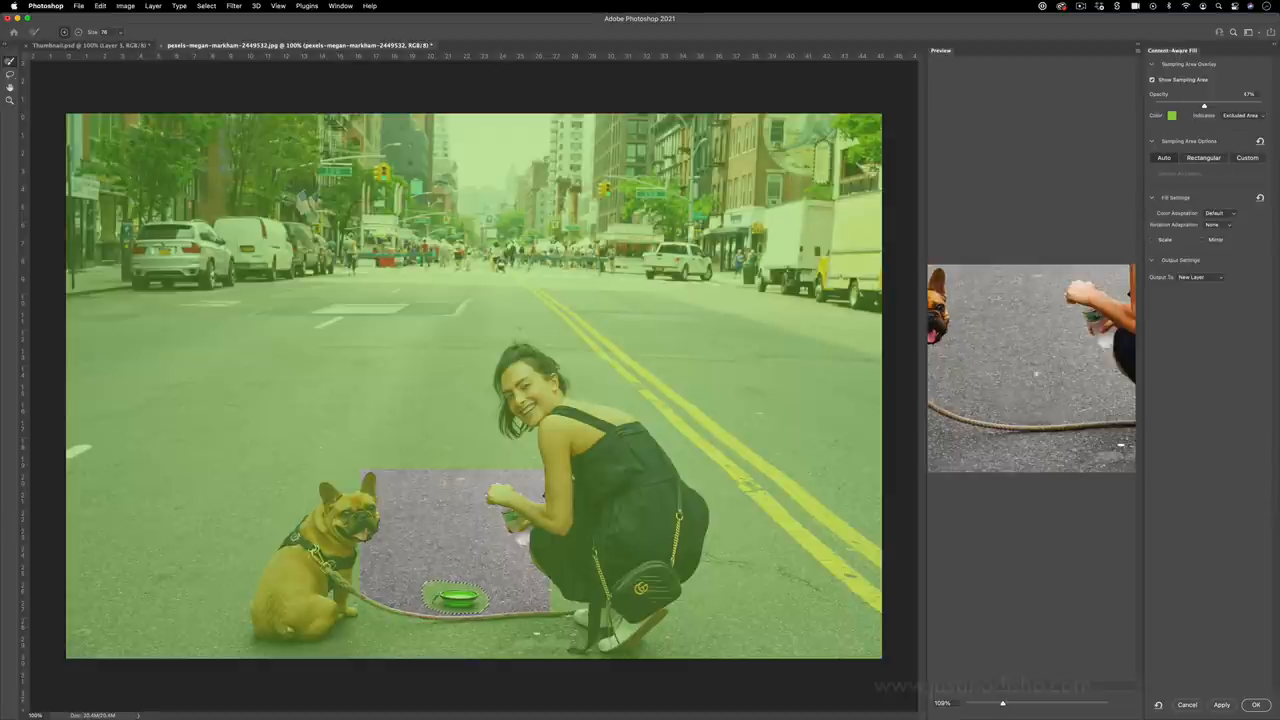
pyautogui.moveTo(1204, 104); pyautogui.dragTo(1228, 104)
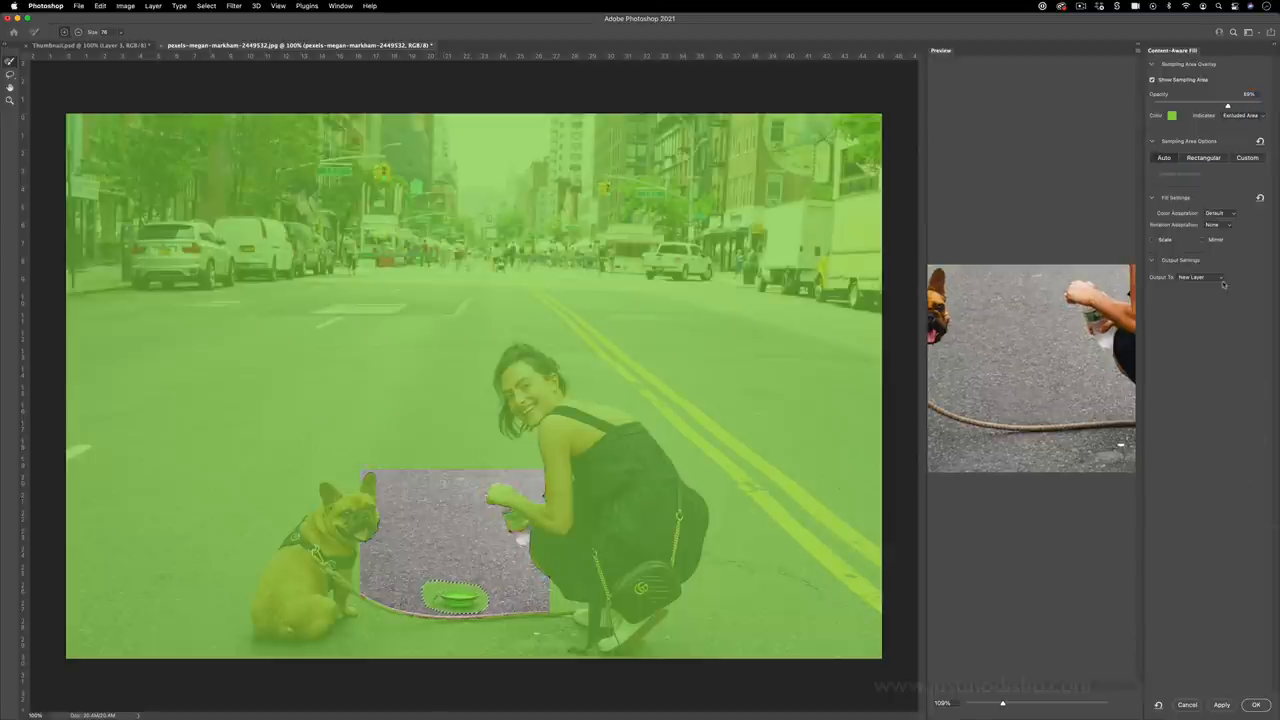
pyautogui.click(1196, 276)
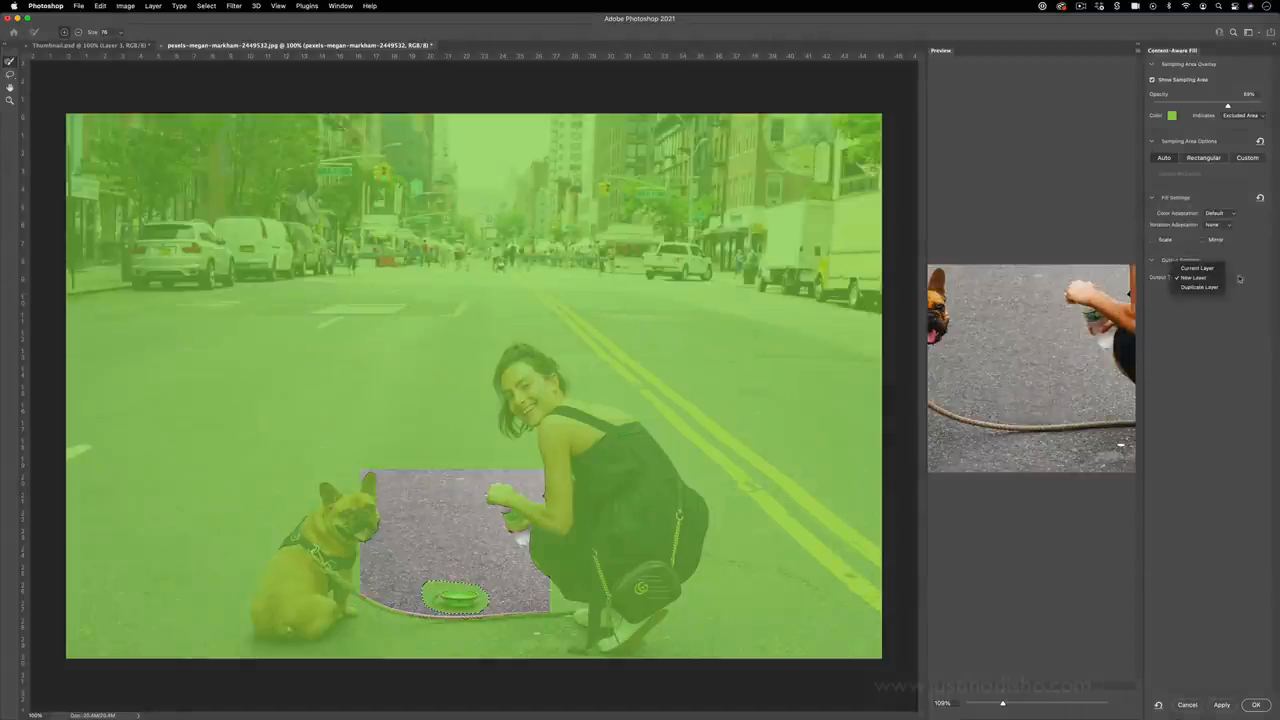
pyautogui.click(1256, 704)
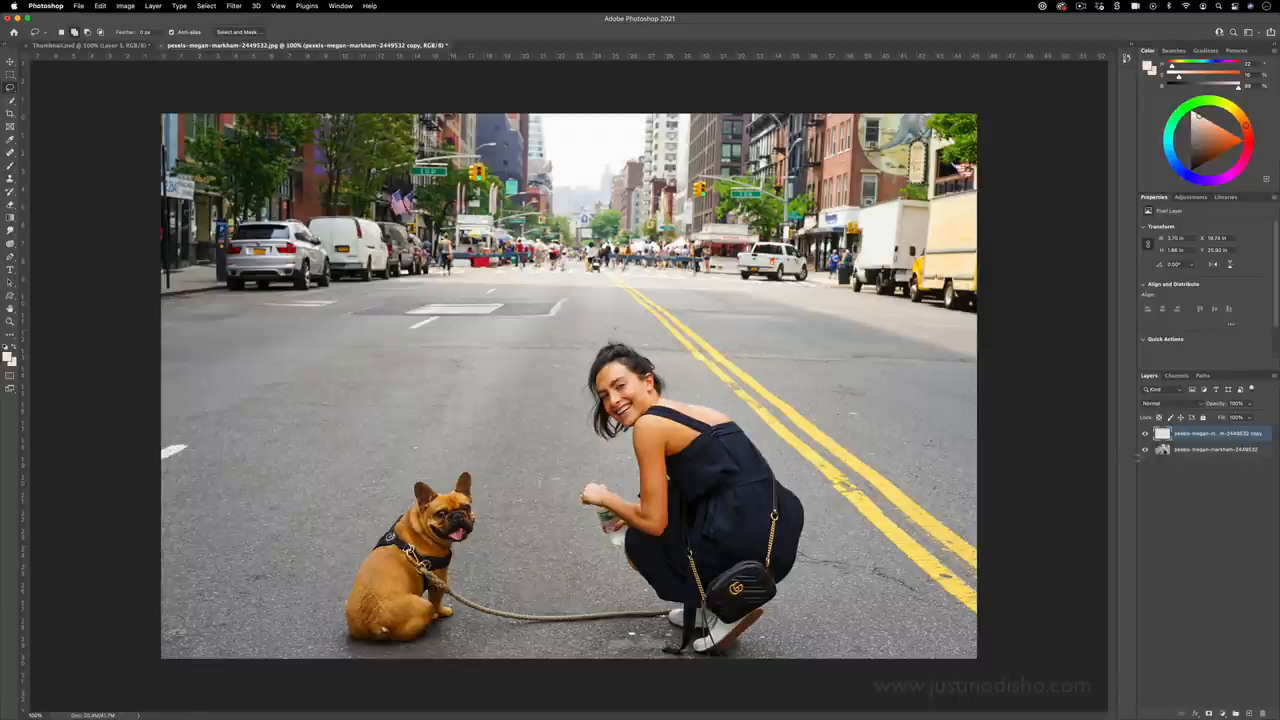
# Step: On the original photo layer, select the woman's feet and bring up Fill for that area
pyautogui.click(1212, 448)
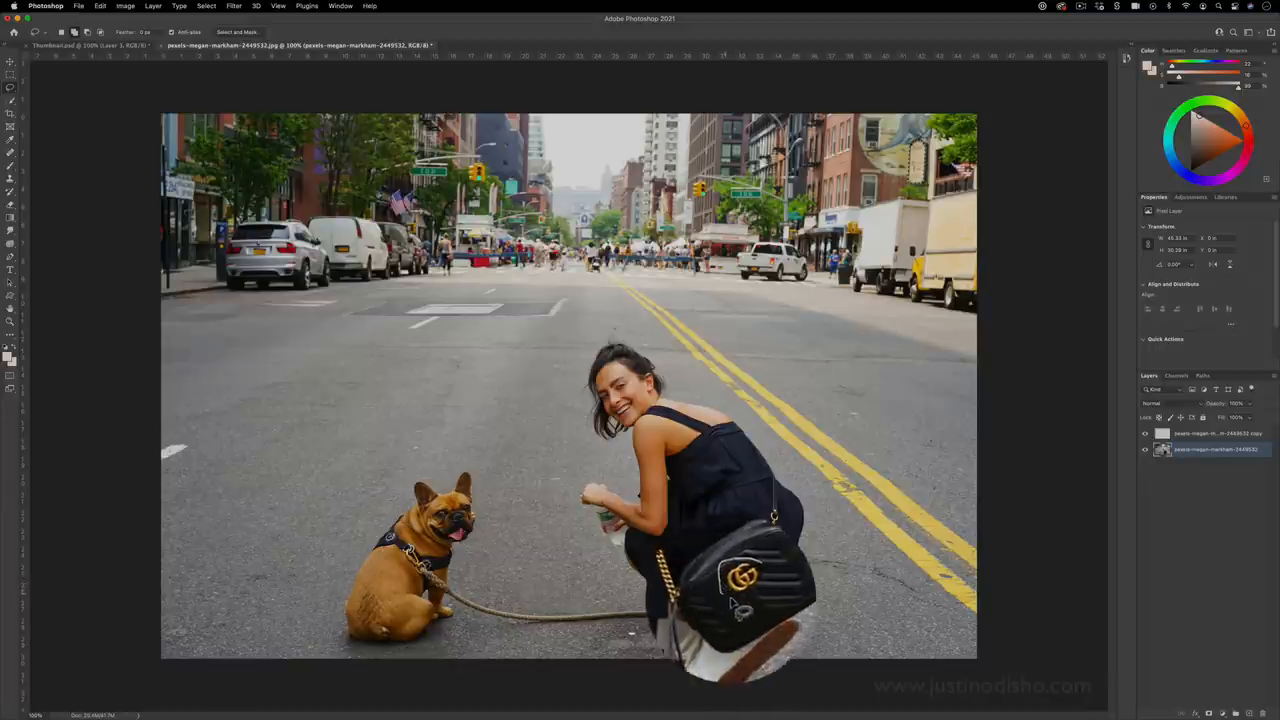
pyautogui.rightClick(736, 584)
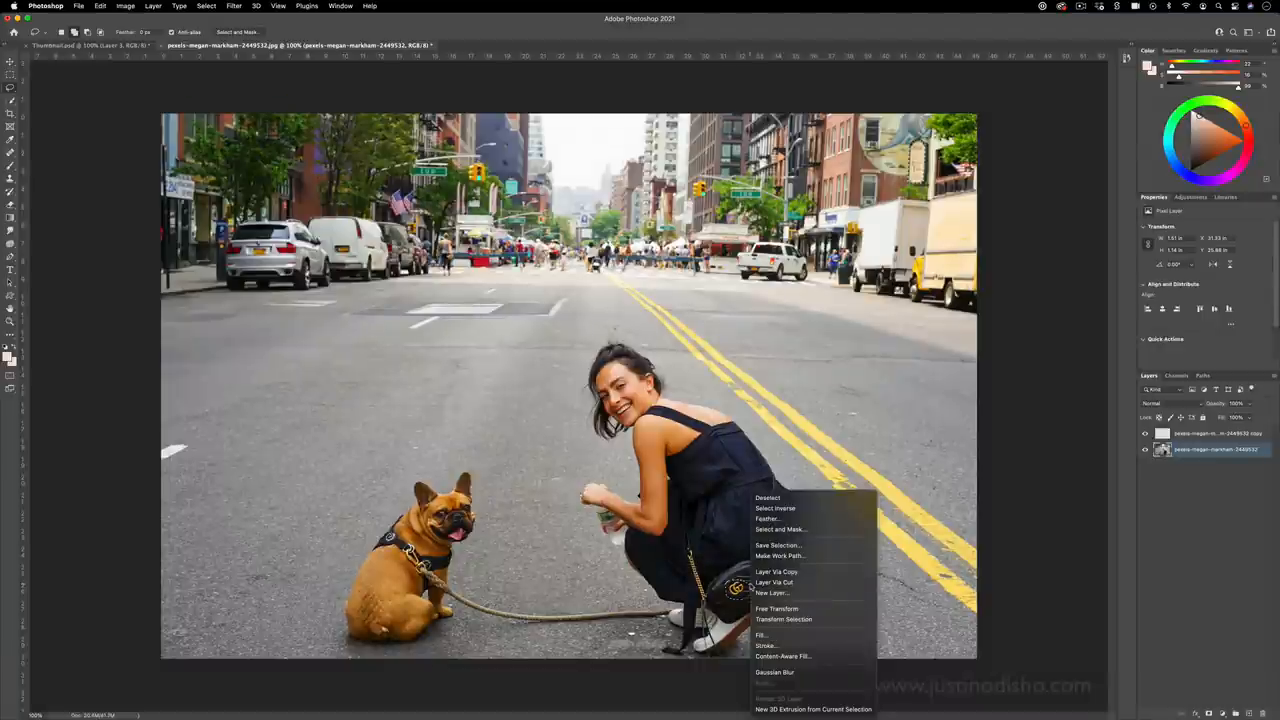
pyautogui.moveTo(798, 636)
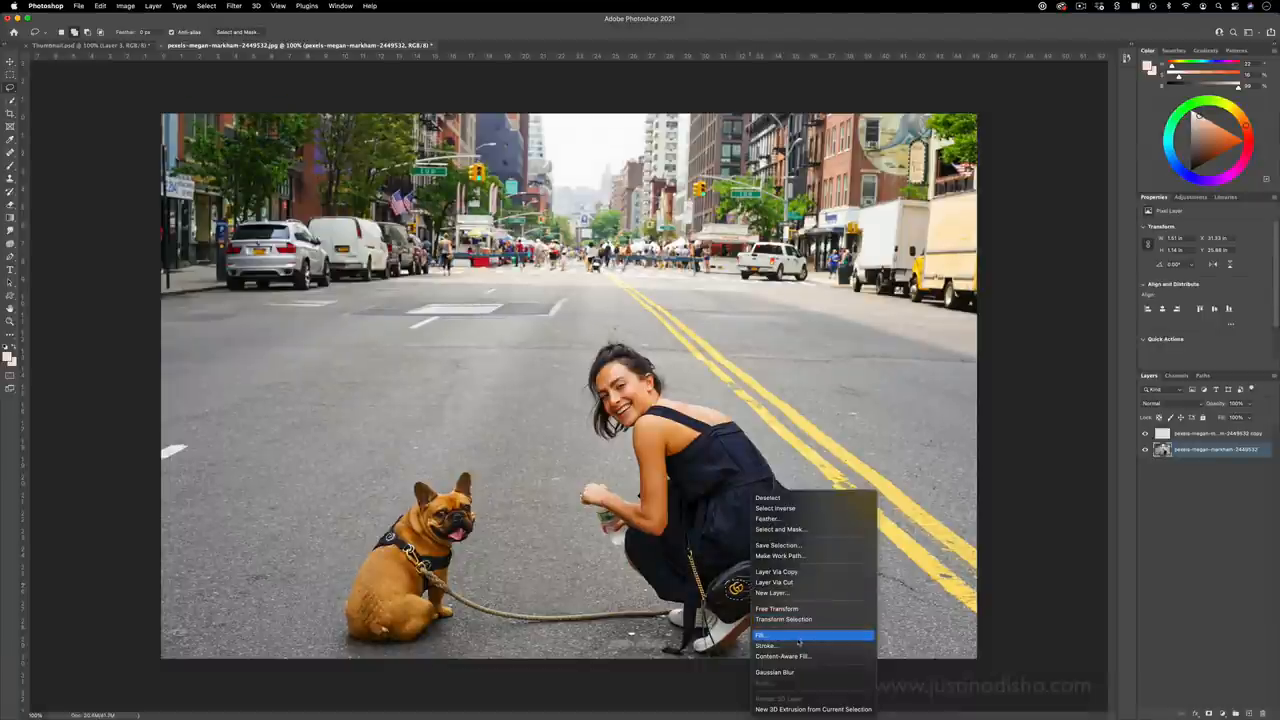
pyautogui.moveTo(784, 656)
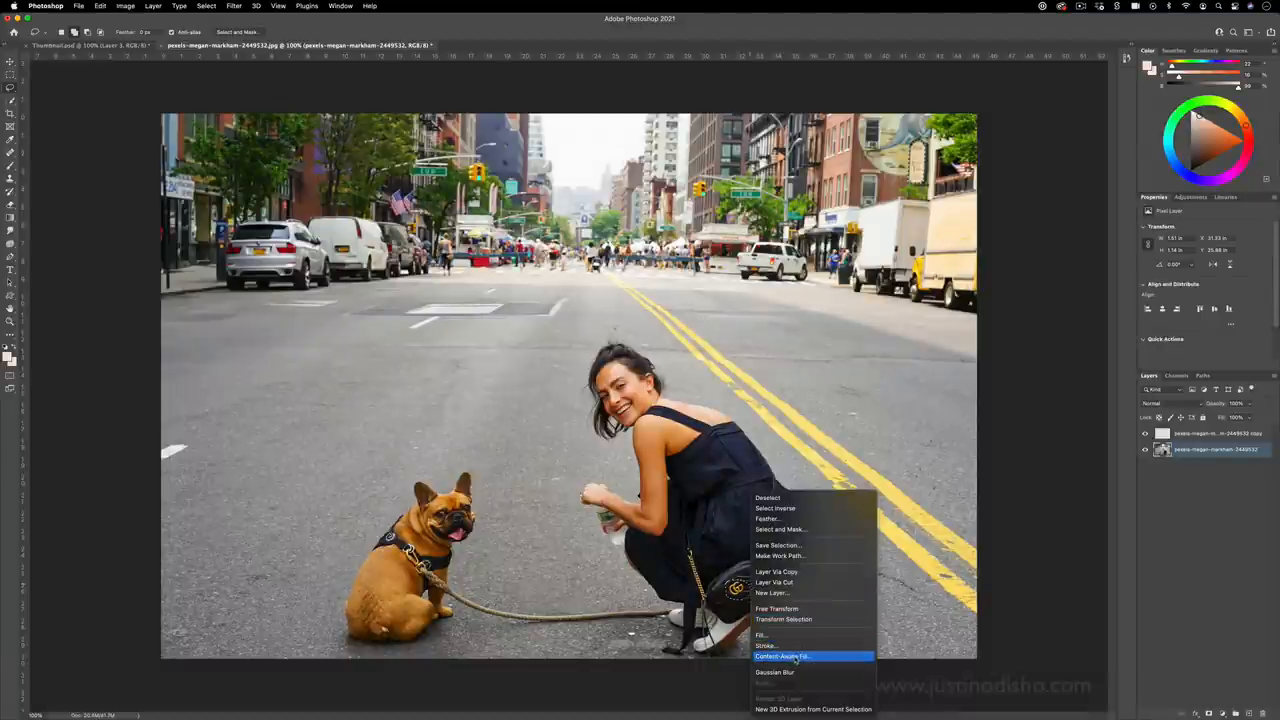
pyautogui.click(782, 656)
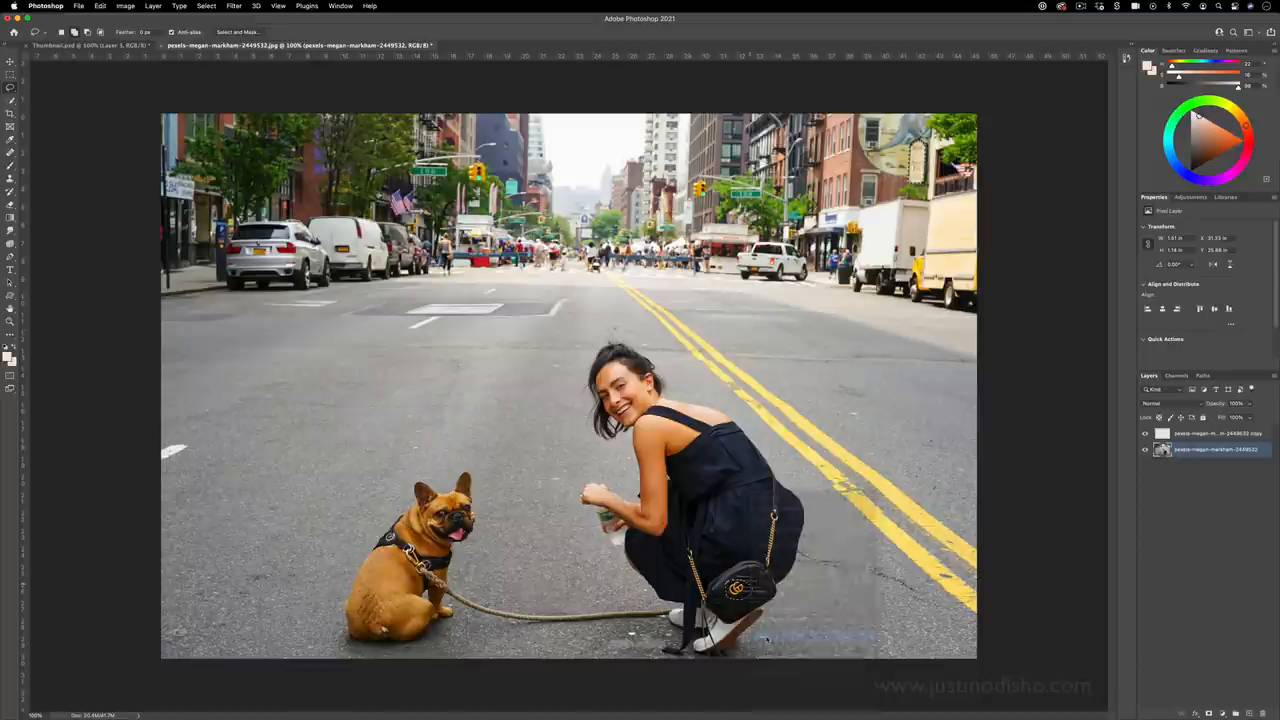
# Step: Set Fill Contents to Content-Aware and apply it to the feet selection
pyautogui.click(510, 306)
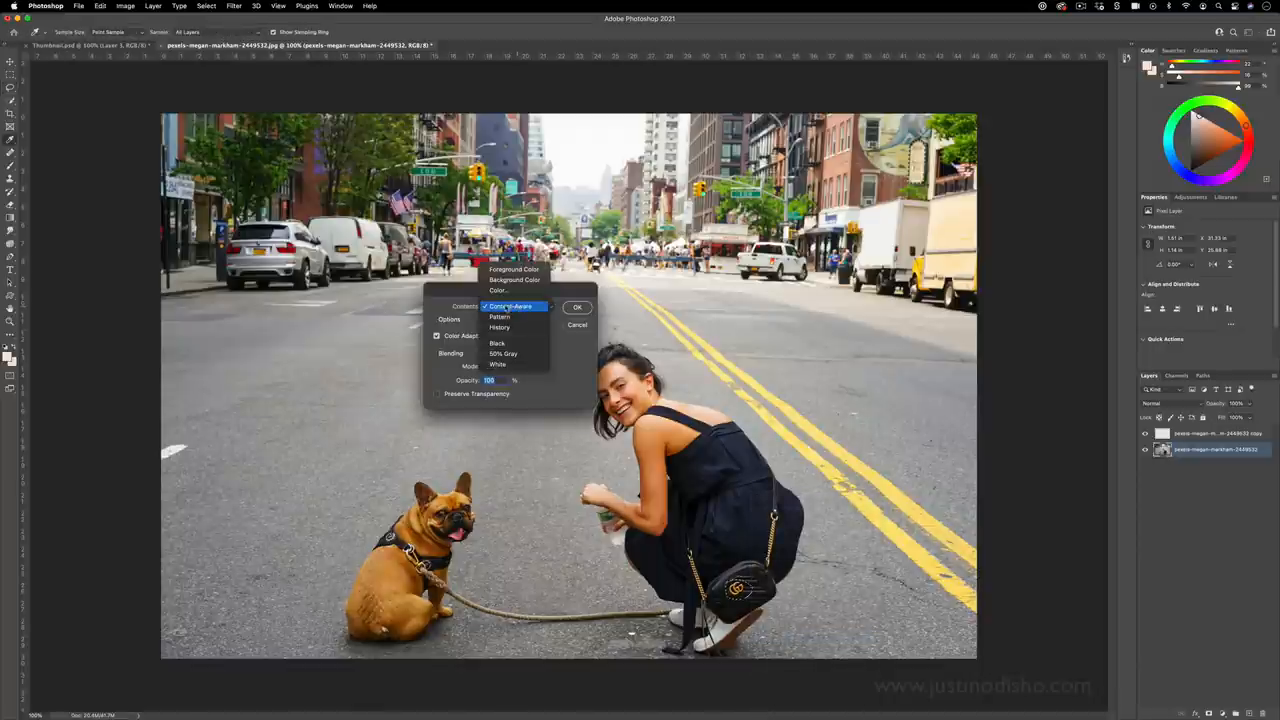
pyautogui.click(510, 306)
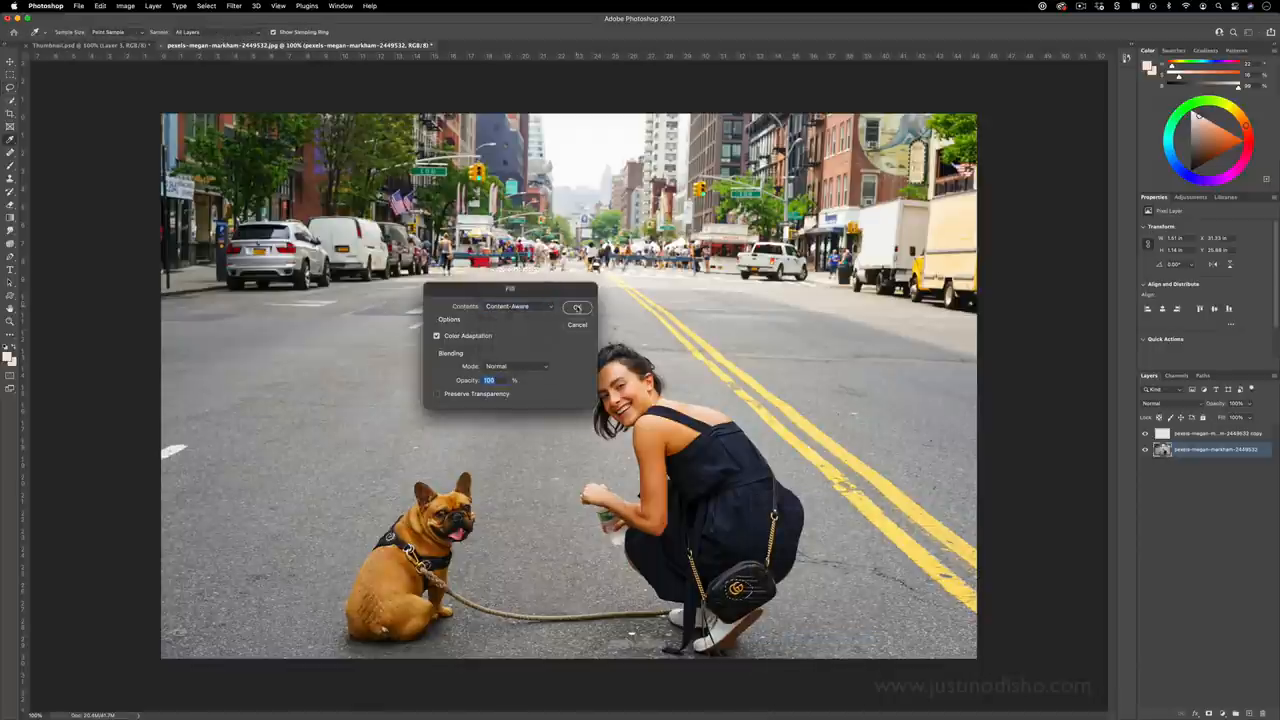
pyautogui.click(576, 308)
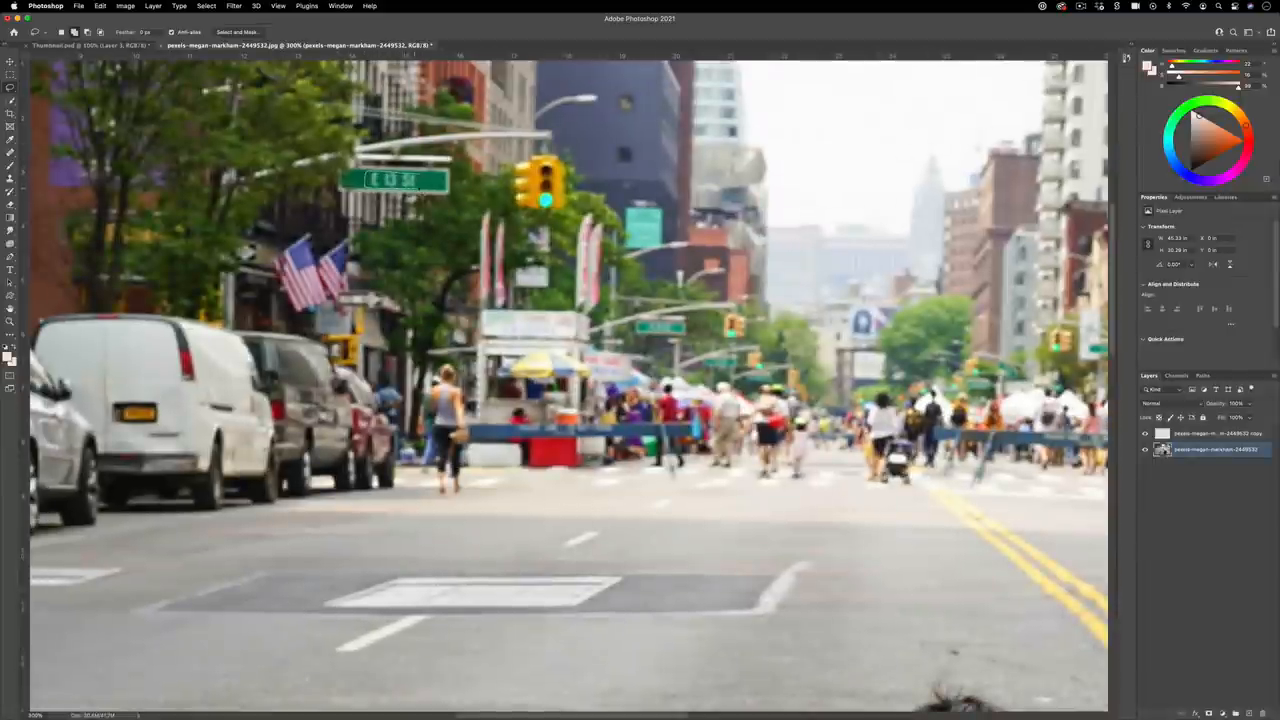
# Step: Fill the selected street-sign text with Content-Aware so the sign reads blank
pyautogui.rightClick(400, 180)
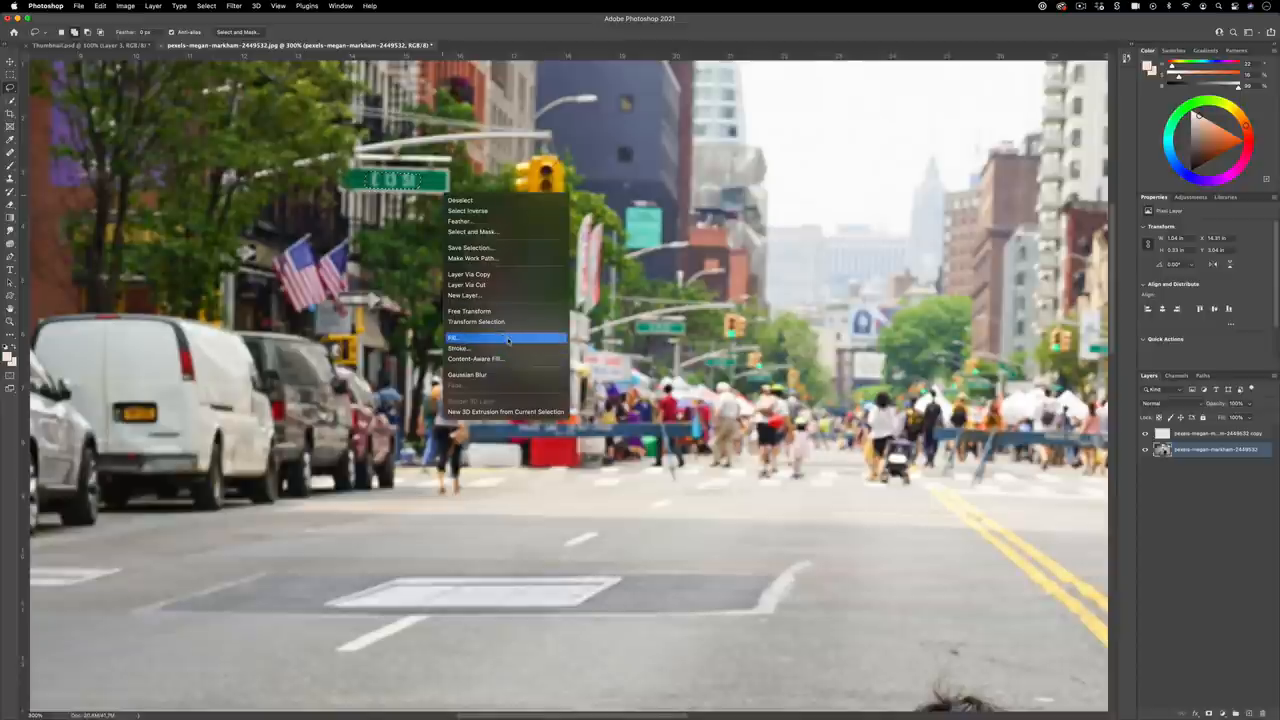
pyautogui.click(472, 336)
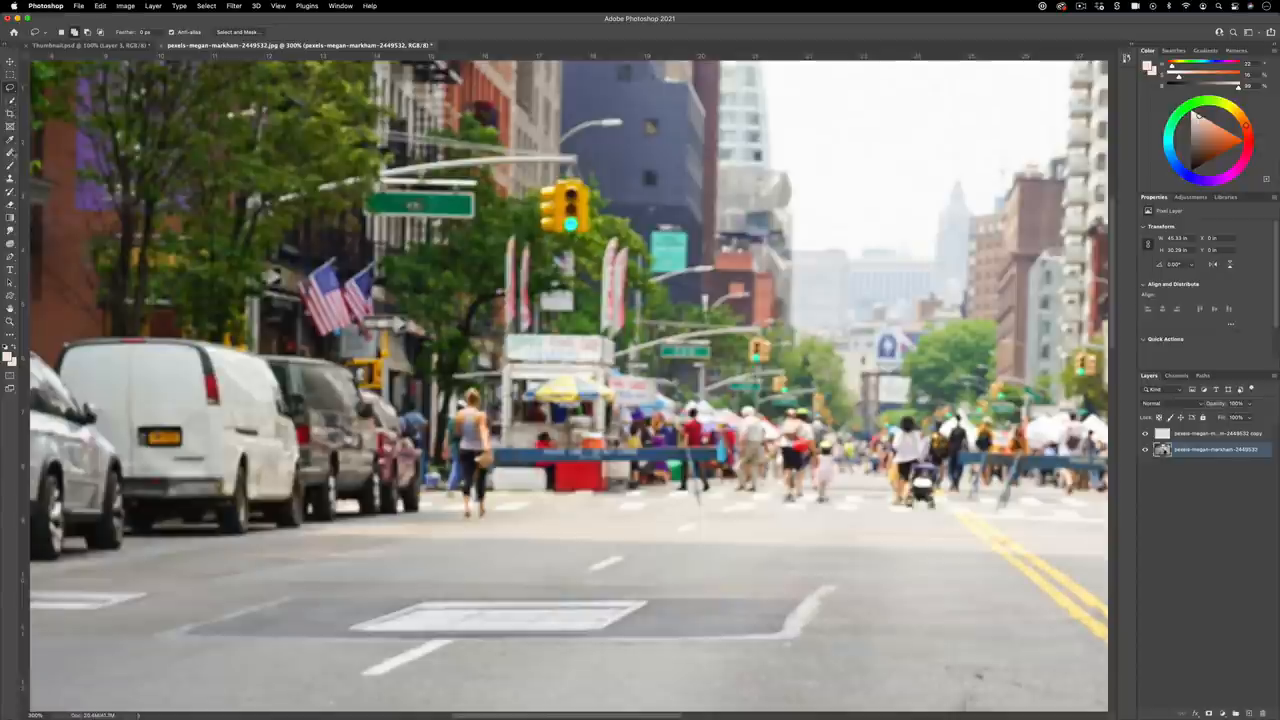
pyautogui.click(12, 178)
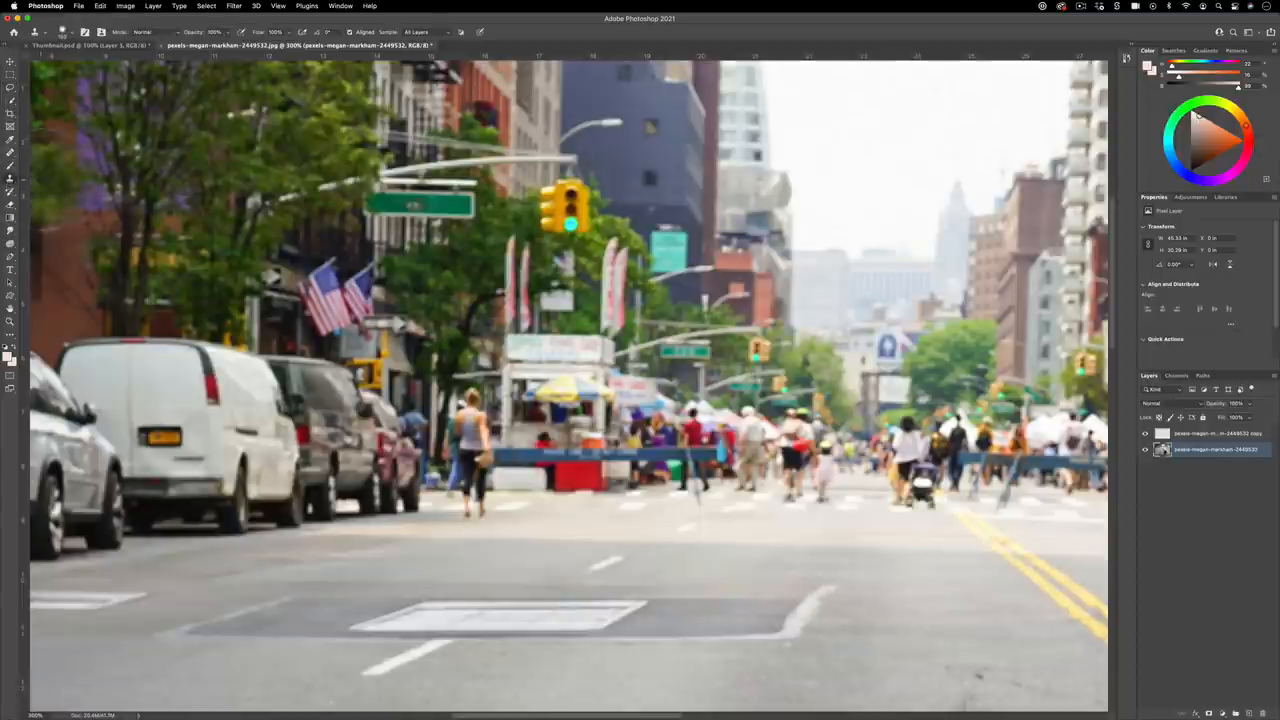
# Step: Bring the woman-and-dog street photo document back to the front
pyautogui.click(96, 32)
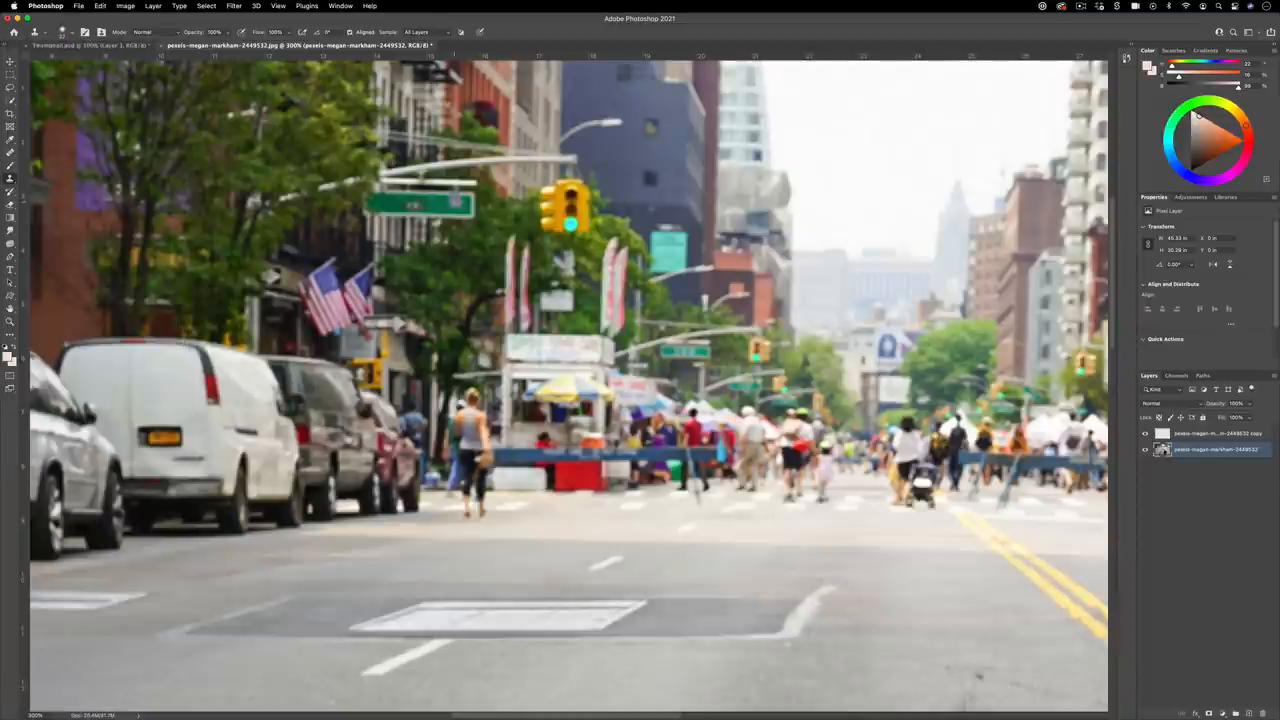
pyautogui.click(52, 32)
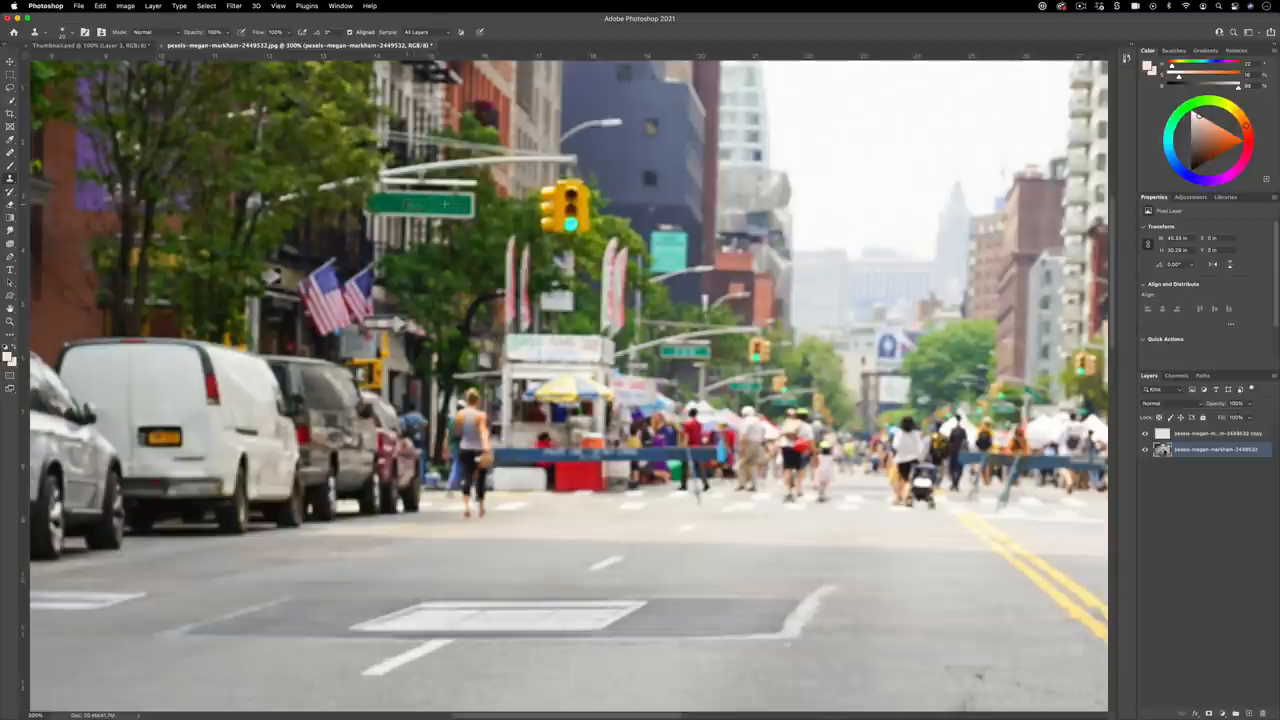
pyautogui.press('alt')
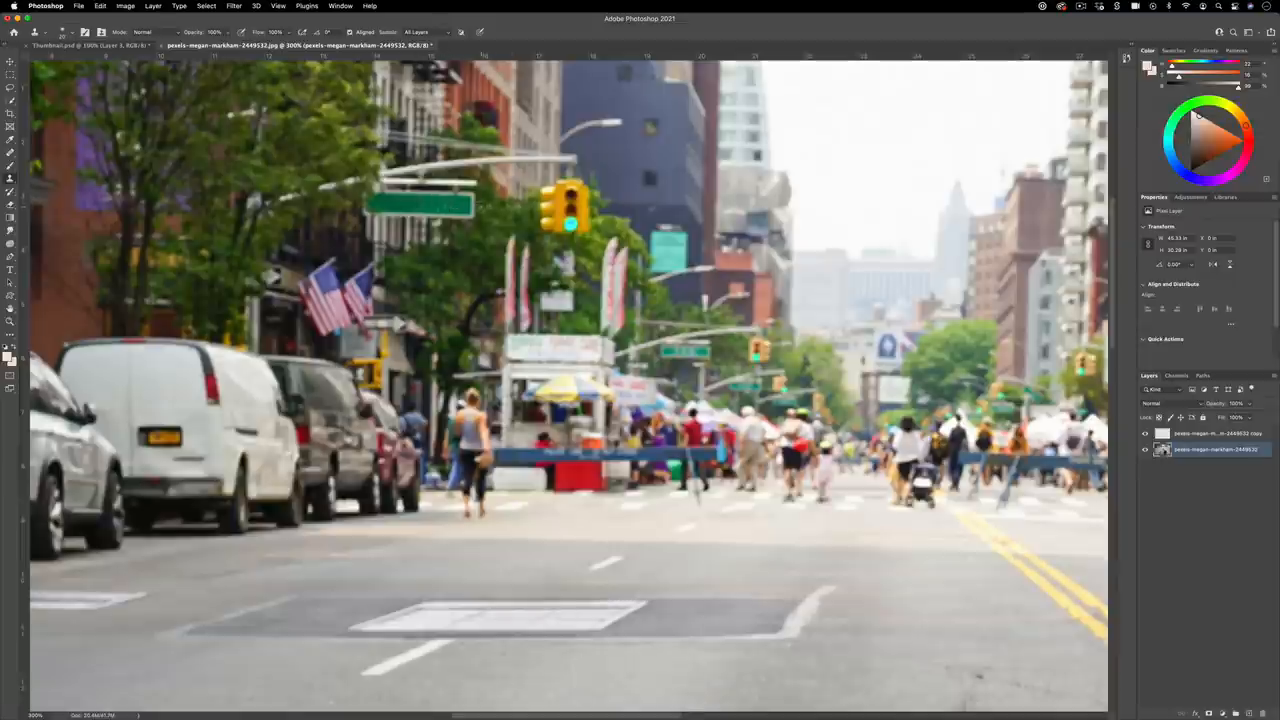
pyautogui.press('cmd+minus')
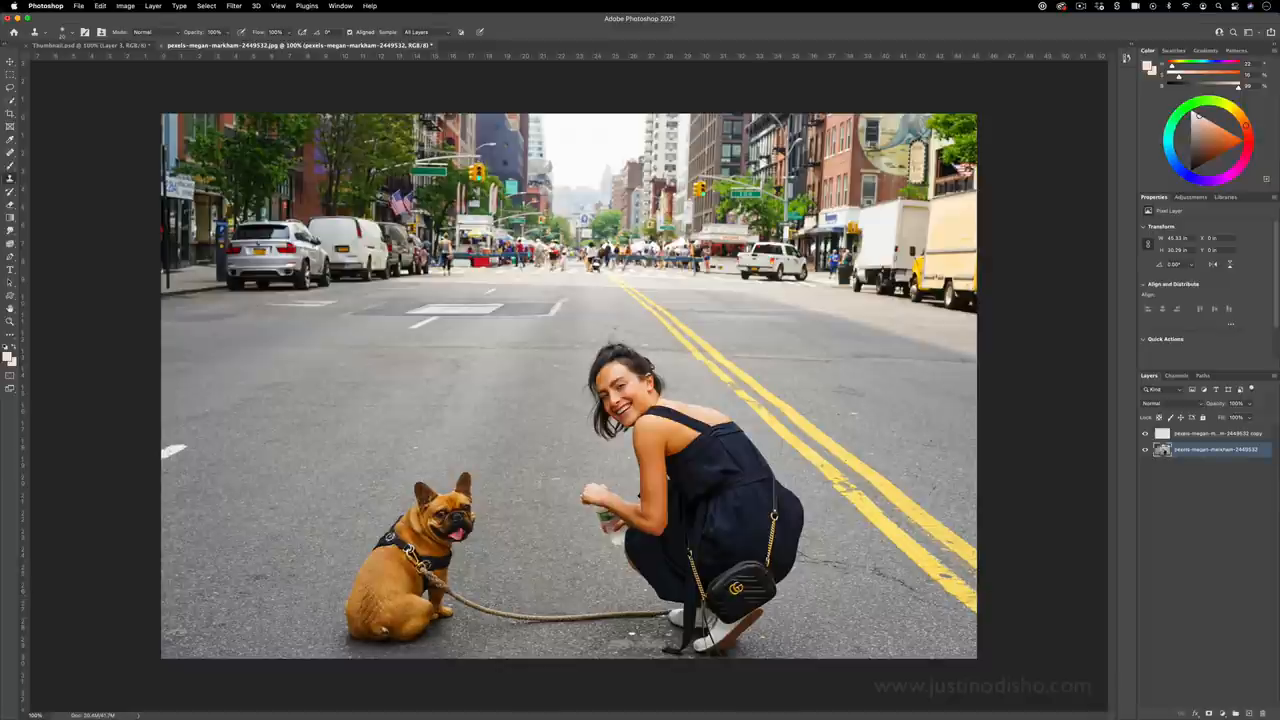
pyautogui.click(62, 32)
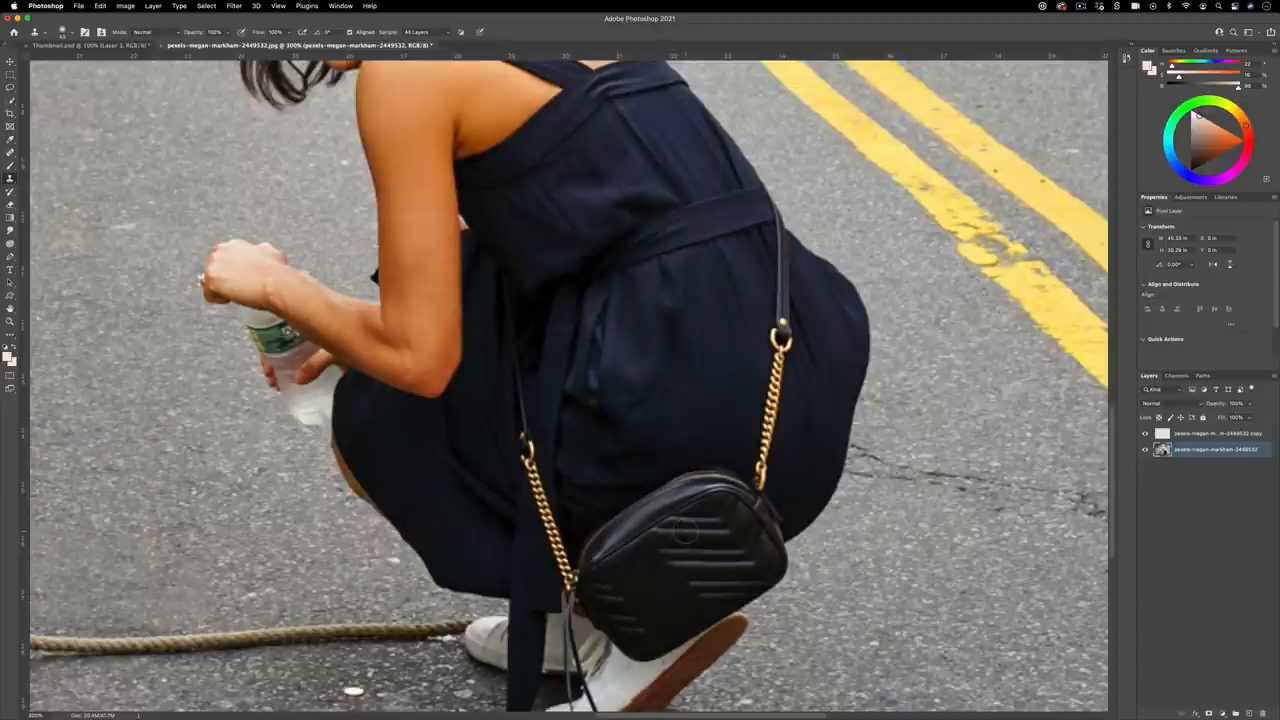
pyautogui.press('cmd+-')
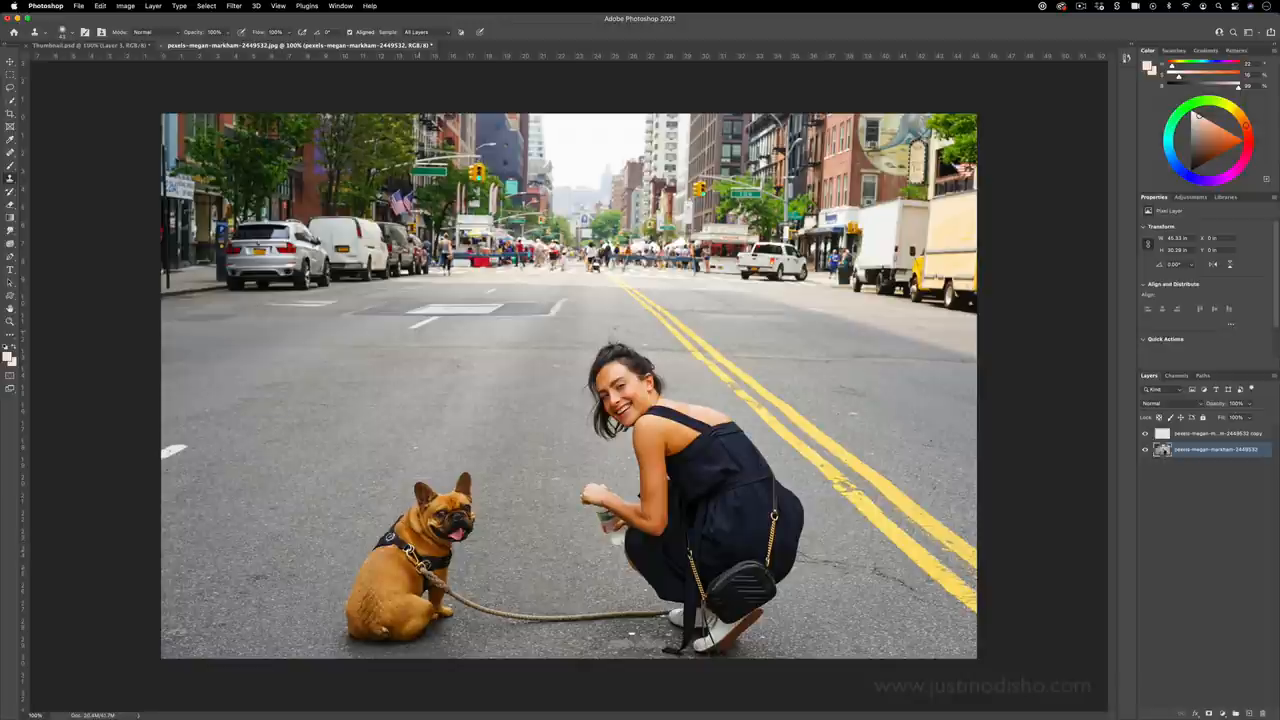
# Step: Lasso the woman, dog and leash and Content-Aware Fill them onto a new layer
pyautogui.click(10, 76)
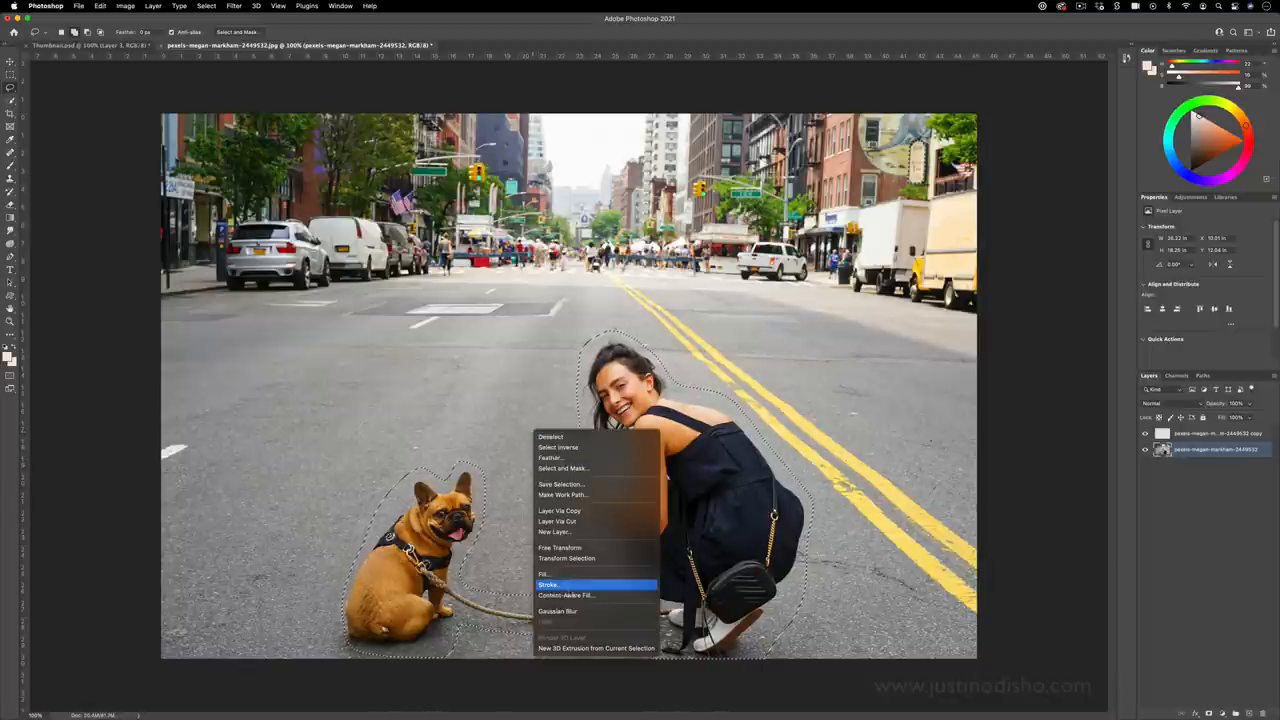
pyautogui.click(566, 596)
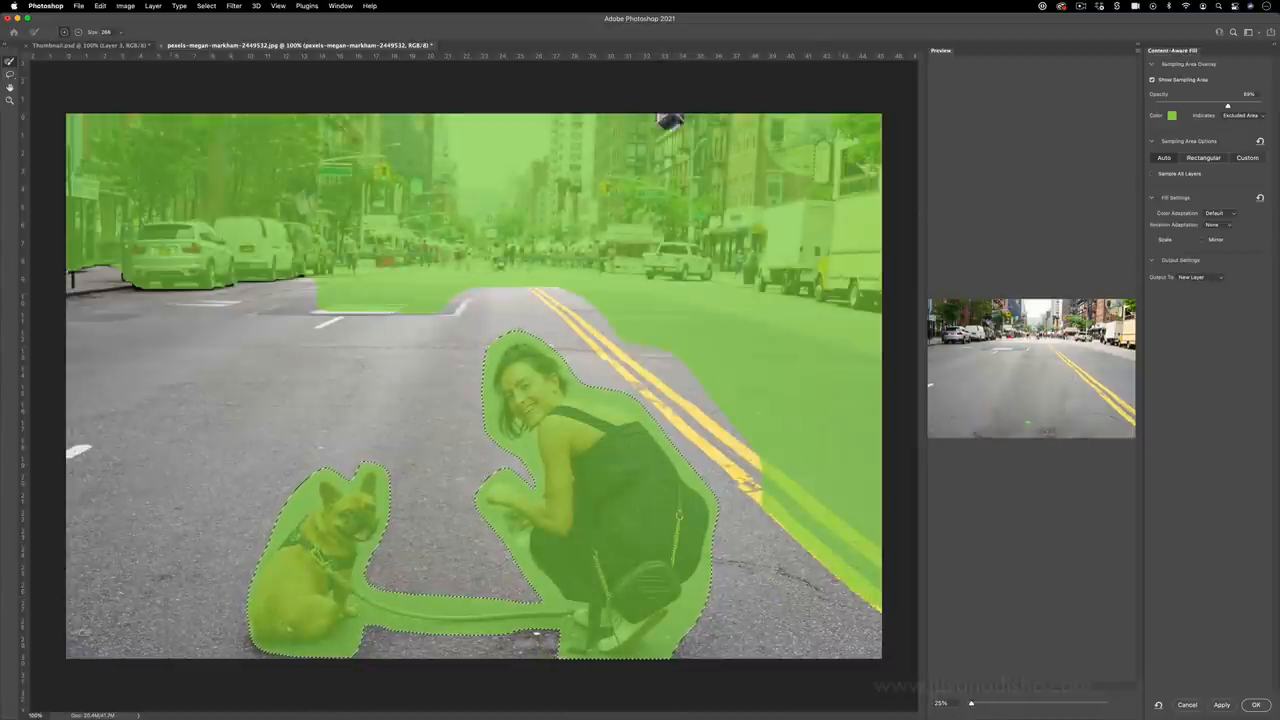
pyautogui.click(1256, 704)
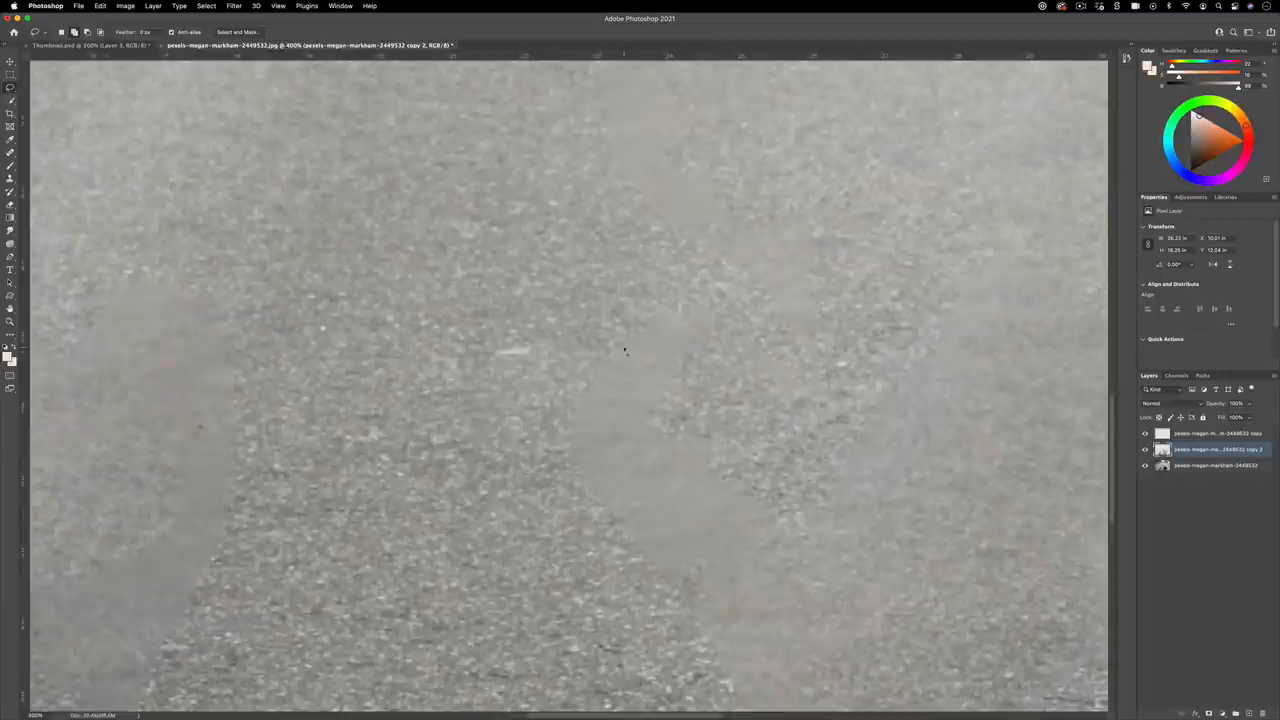
# Step: Clone-stamp clean asphalt over the blotchy patches, then fit the photo in view
pyautogui.click(624, 344)
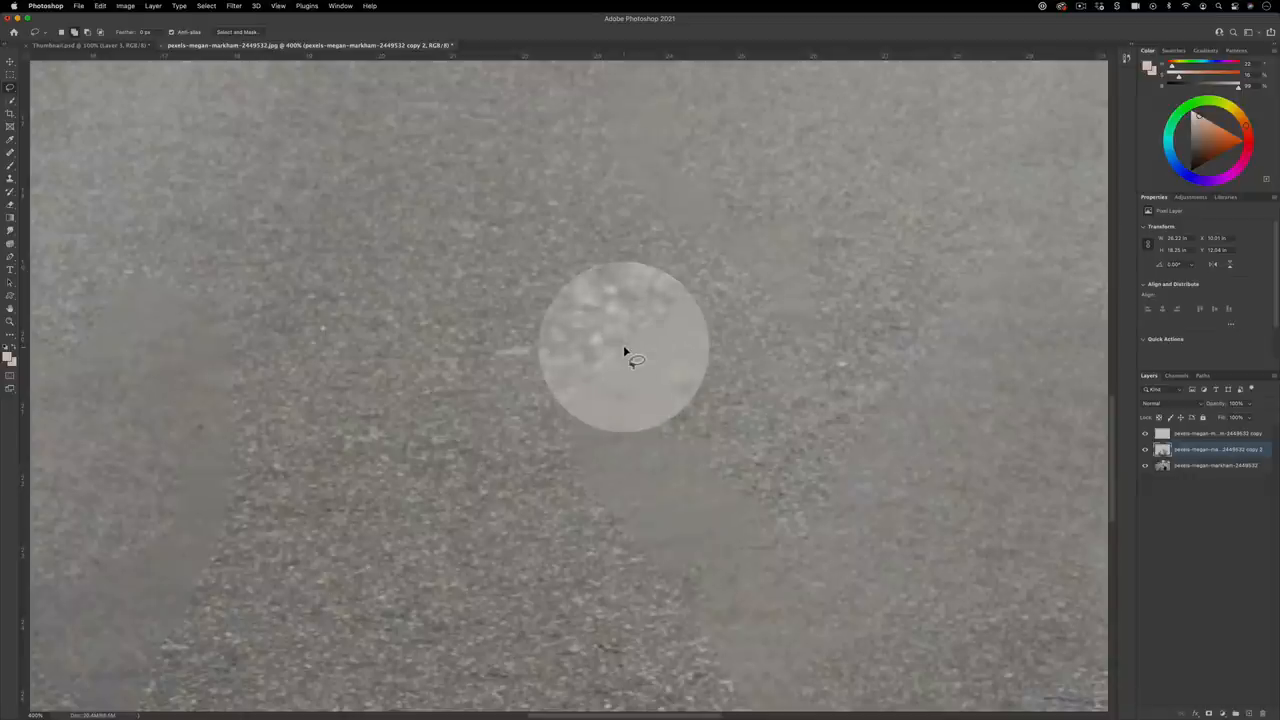
pyautogui.press('cmd+-')
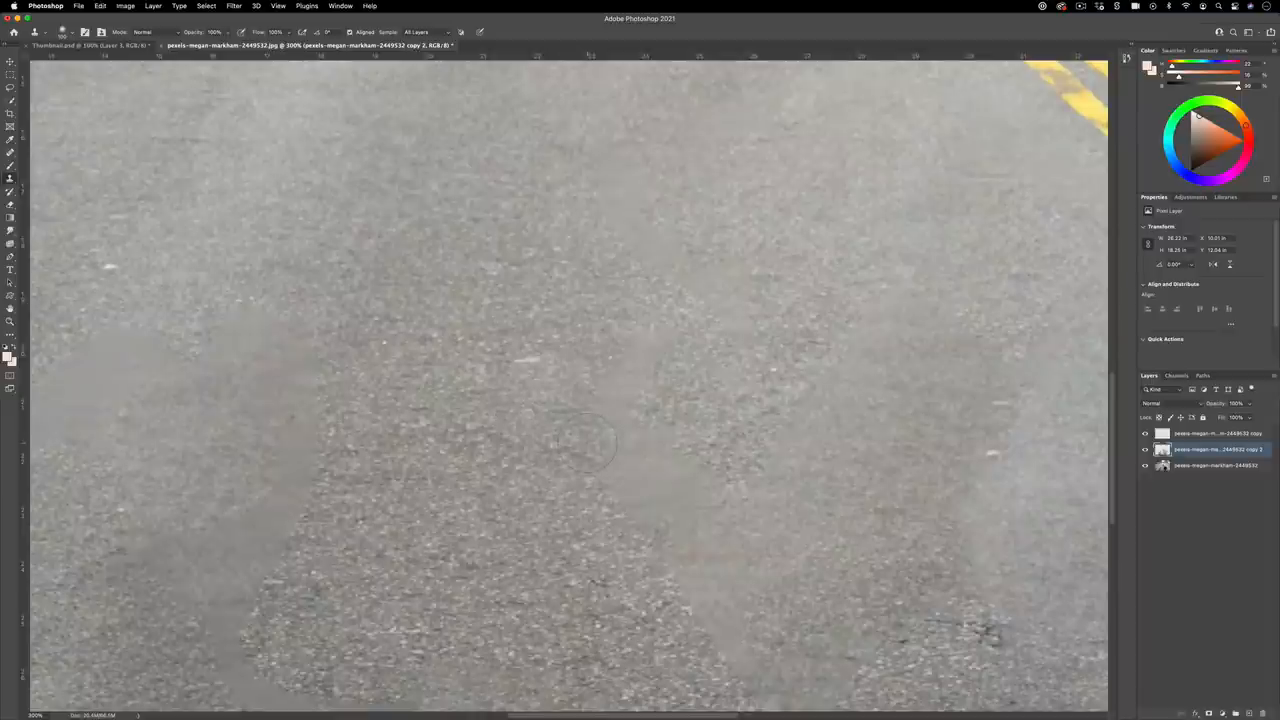
pyautogui.press('cmd+-')
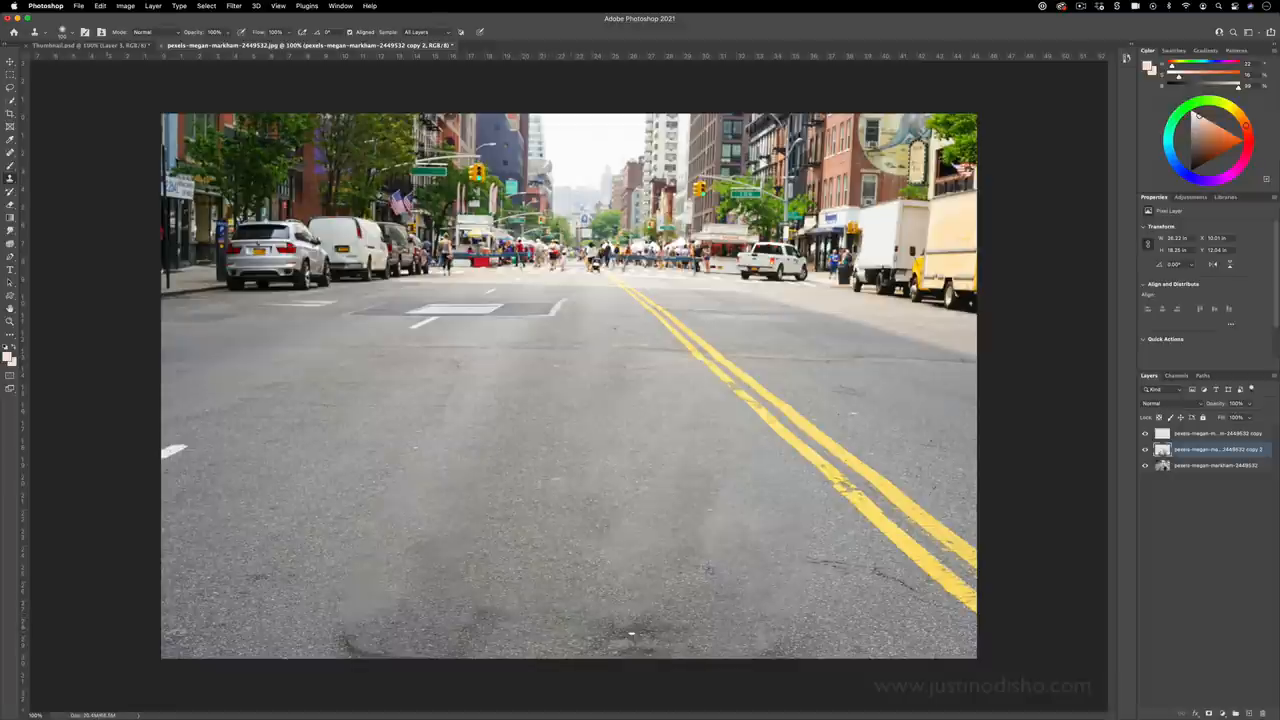
# Step: Spot-heal the dark marks and stains on the road beside the yellow lines
pyautogui.click(12, 154)
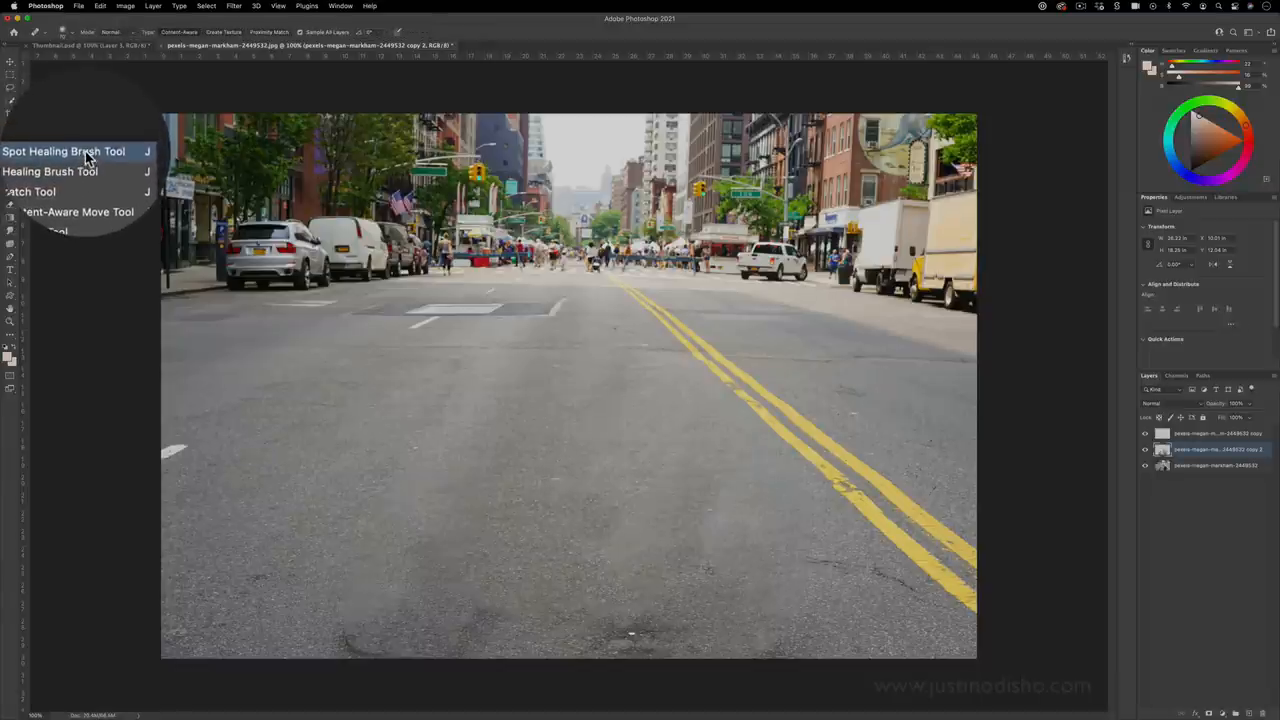
pyautogui.click(64, 152)
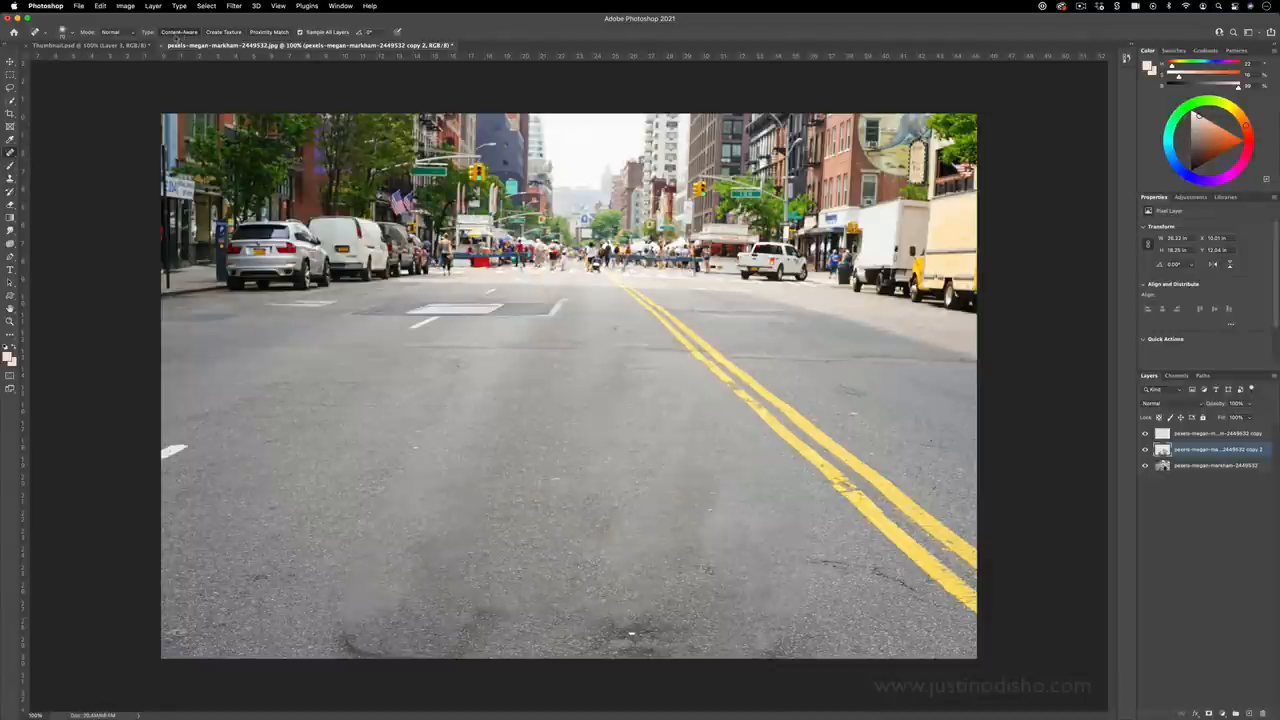
pyautogui.click(940, 520)
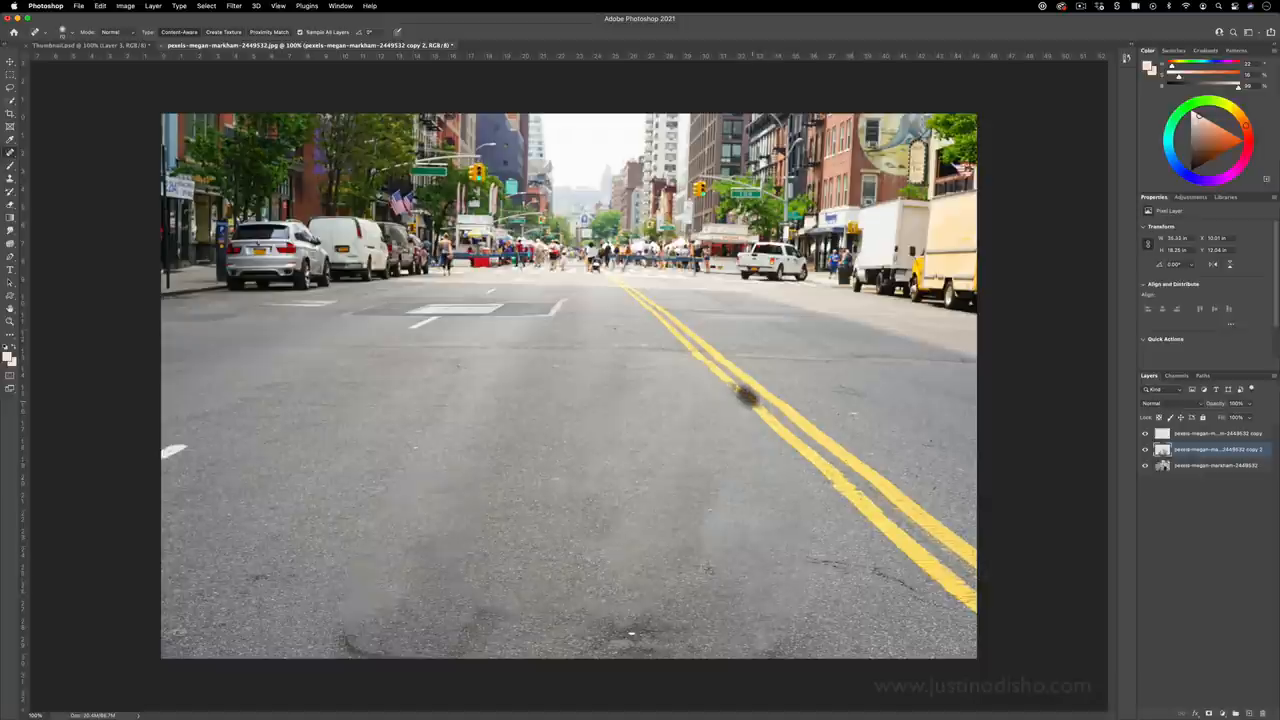
pyautogui.click(748, 398)
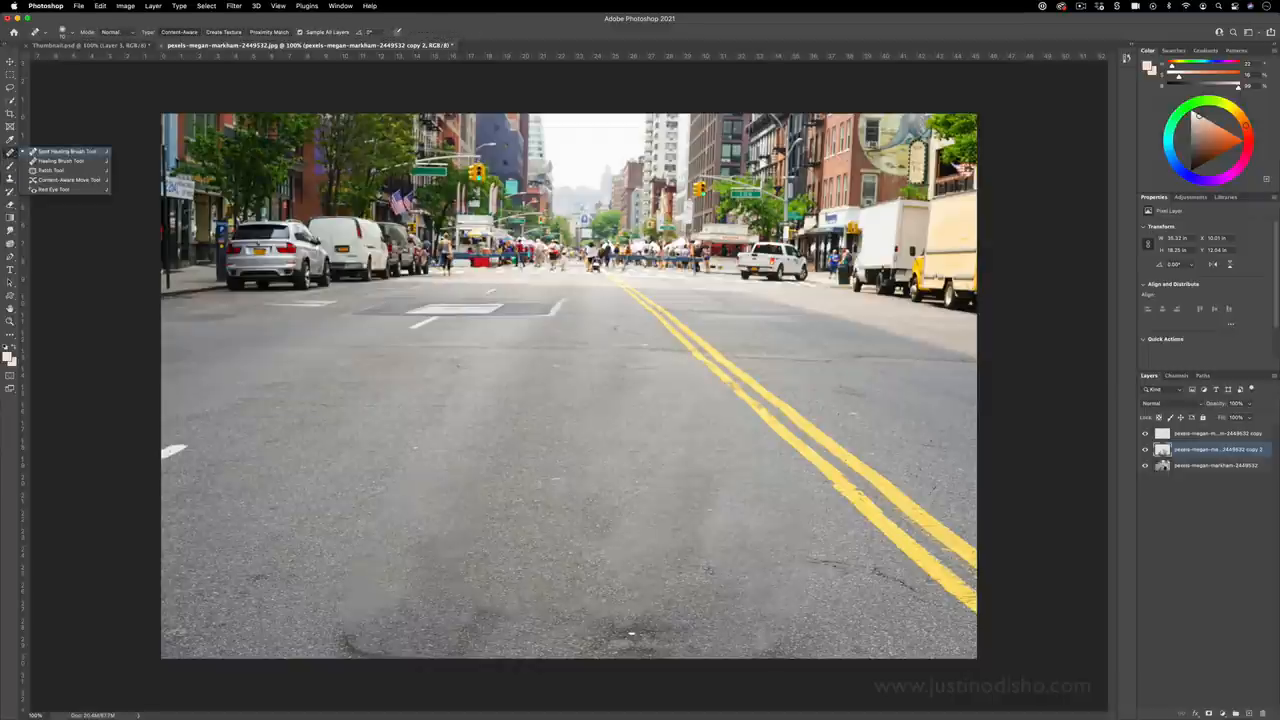
pyautogui.click(344, 600)
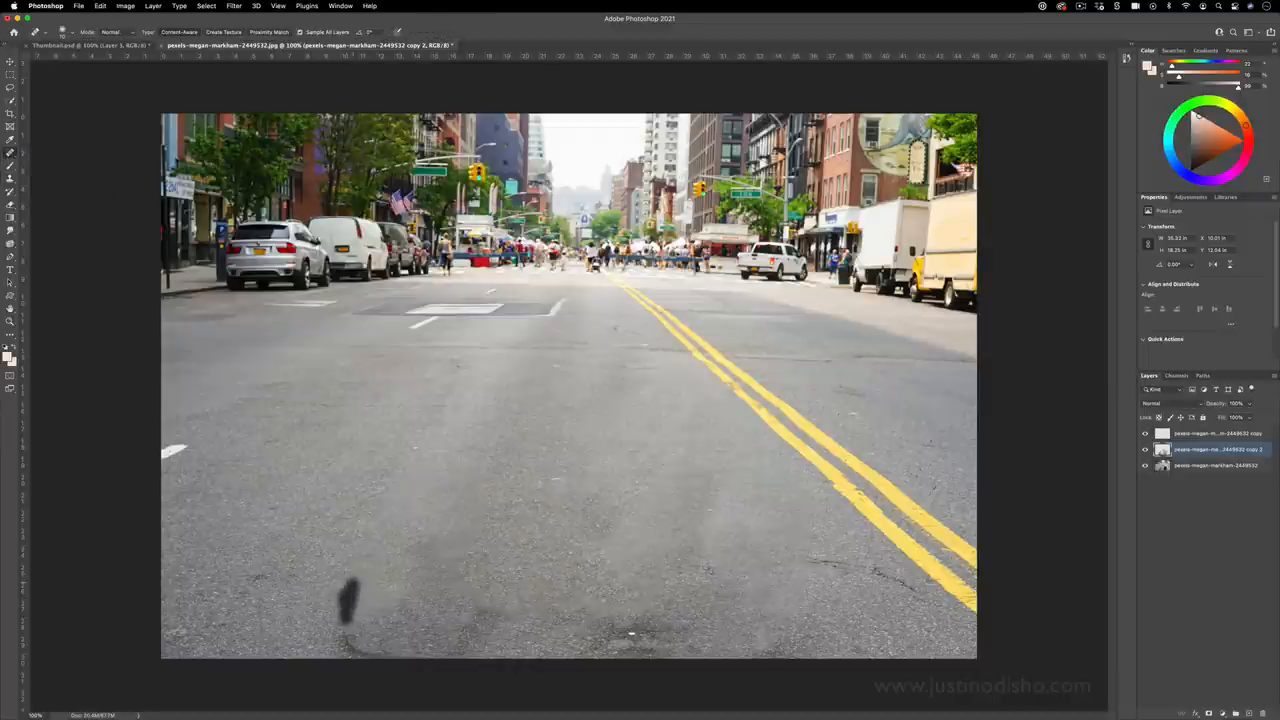